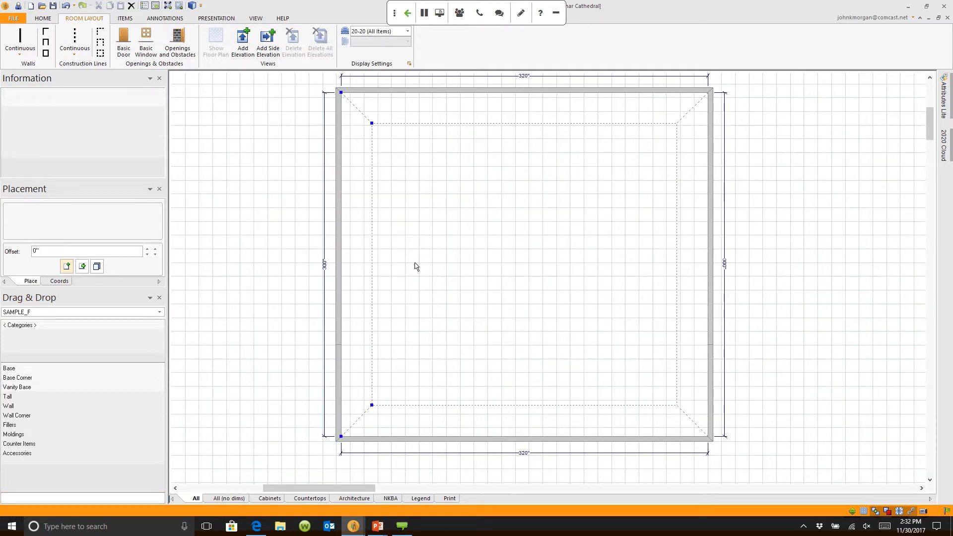
{"action": "mouse_move", "coordinate": [396, 98]}
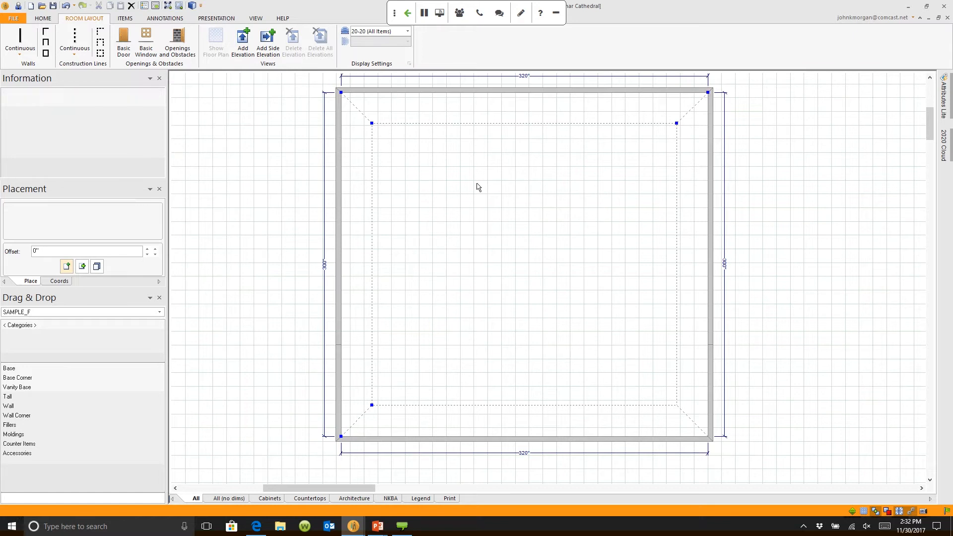
{"action": "mouse_move", "coordinate": [685, 223]}
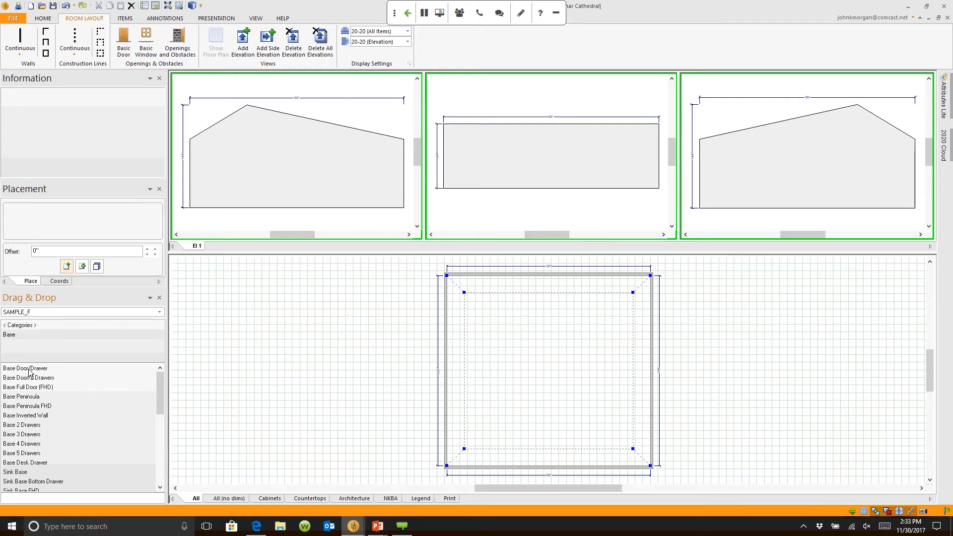
Search 'B' in Drag & Drop and place the B36 base cabinet on the back wall.
{"action": "type", "text": "B36"}
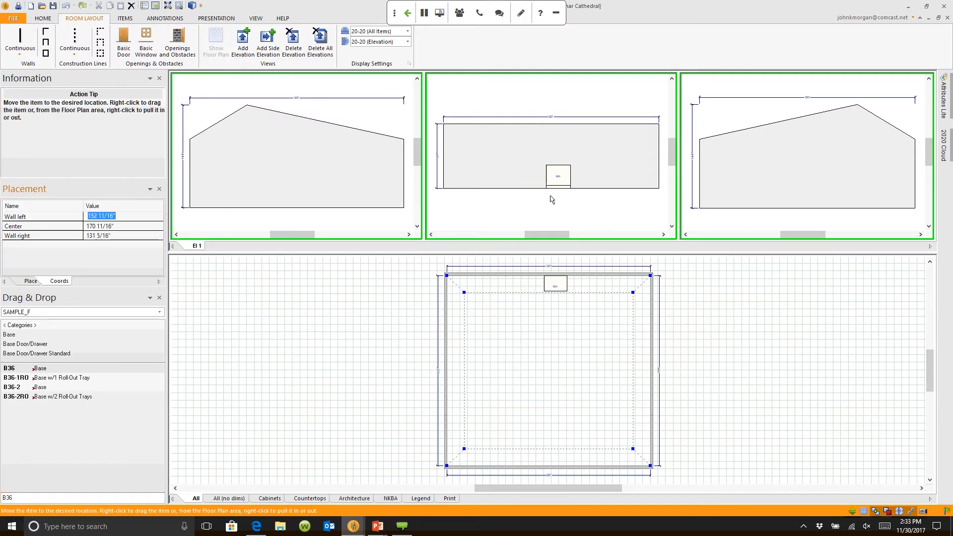
{"action": "left_click", "coordinate": [549, 175]}
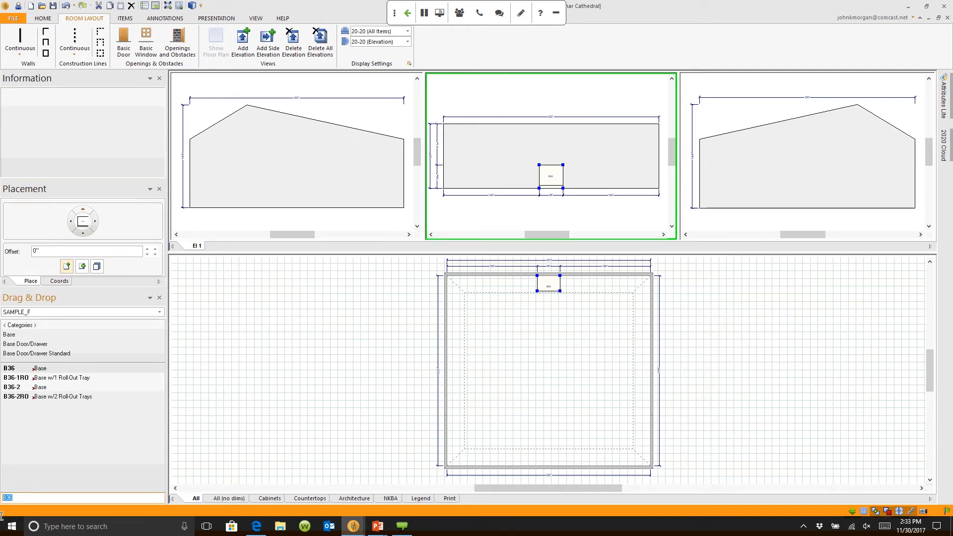
Search 'W36' in Drag & Drop to list the W3630 and W3636 glass-door wall cabinets.
{"action": "type", "text": "W363"}
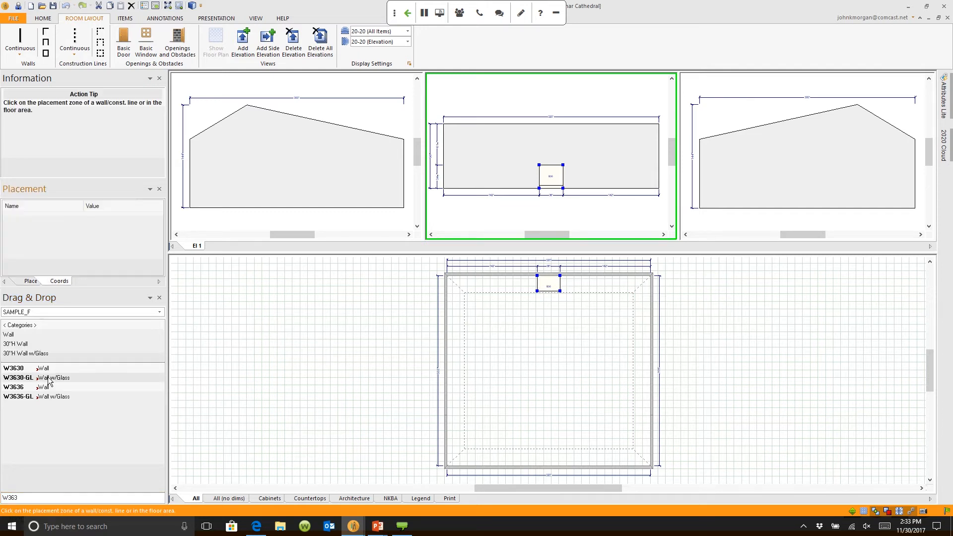
{"action": "mouse_move", "coordinate": [583, 289]}
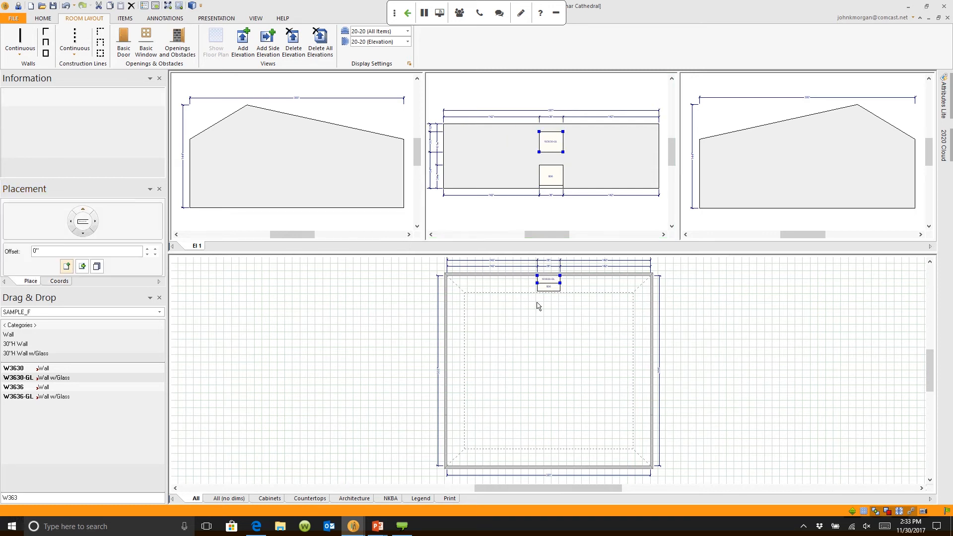
{"action": "mouse_move", "coordinate": [490, 371]}
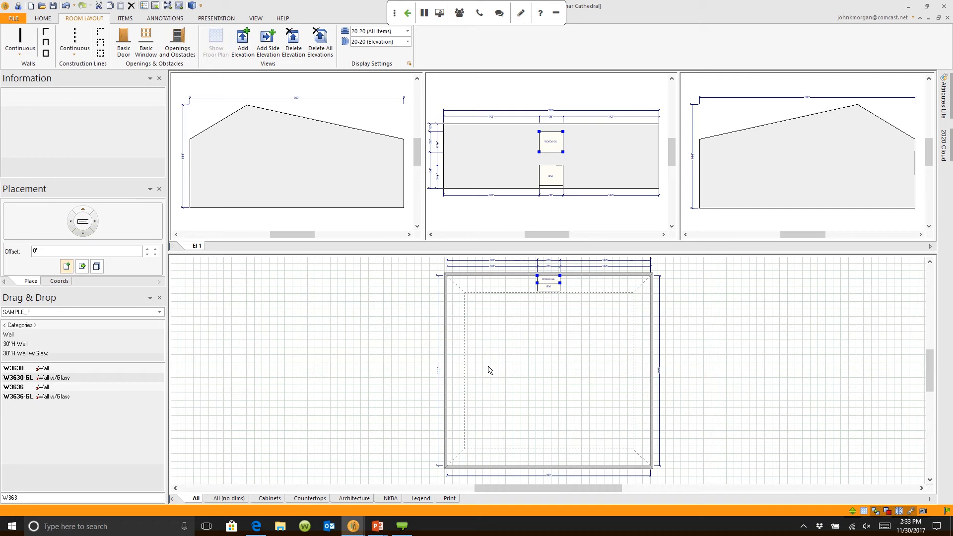
{"action": "mouse_move", "coordinate": [456, 343]}
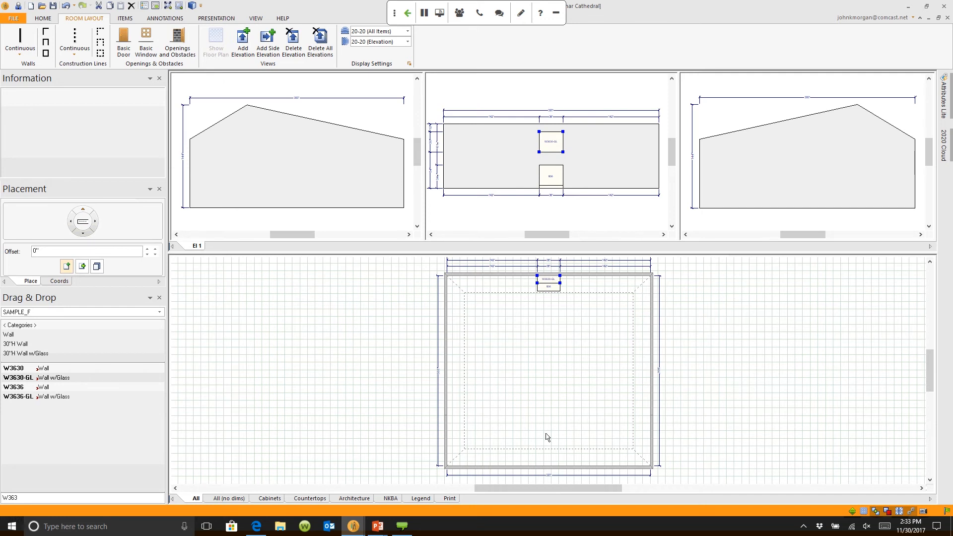
{"action": "mouse_move", "coordinate": [539, 316]}
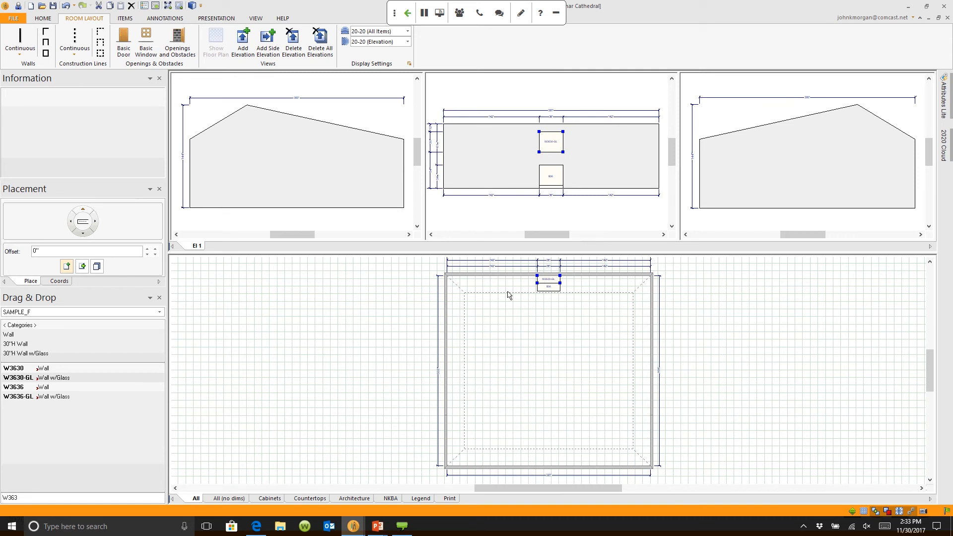
{"action": "mouse_move", "coordinate": [306, 170]}
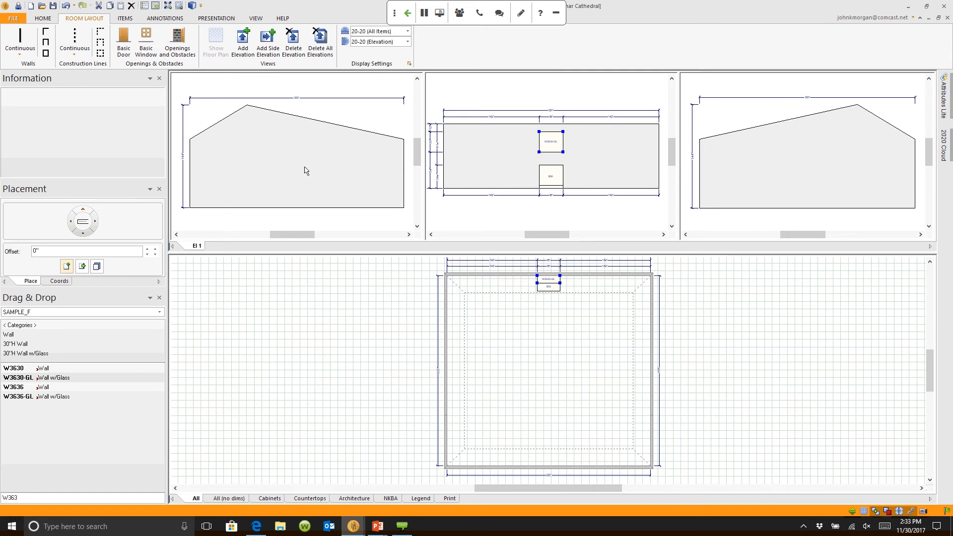